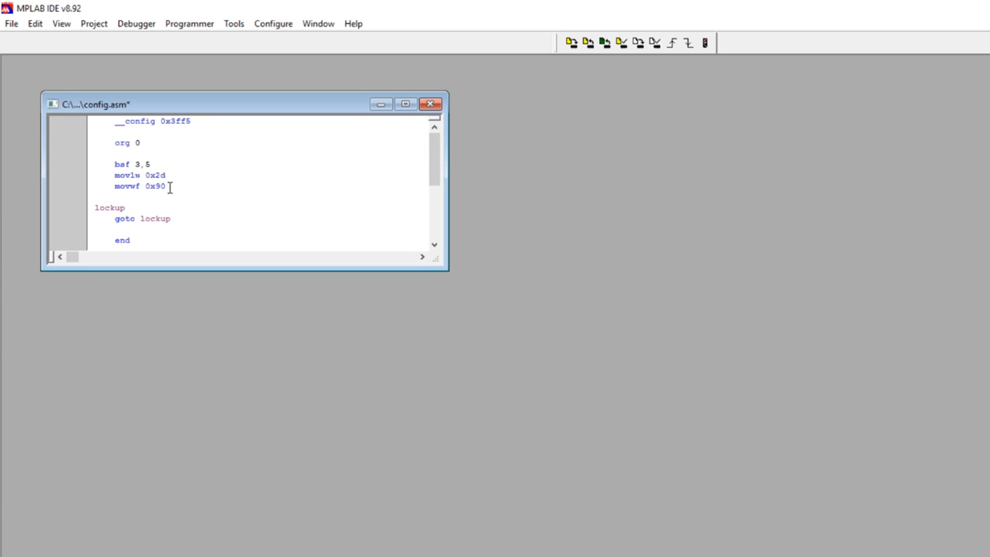
Set the movlw calibration operand to 0x30 and save config.asm
left_click(93, 24)
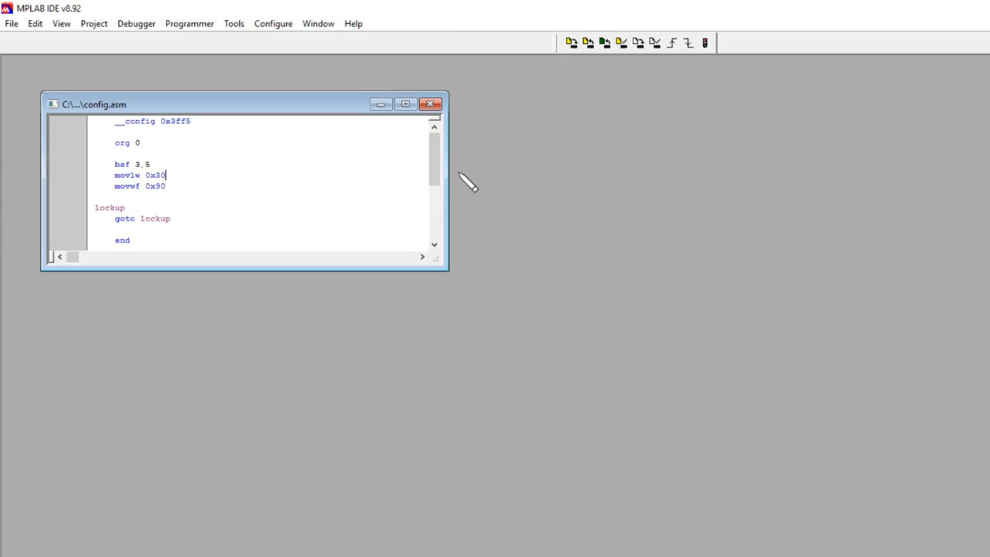
mouse_move(168, 176)
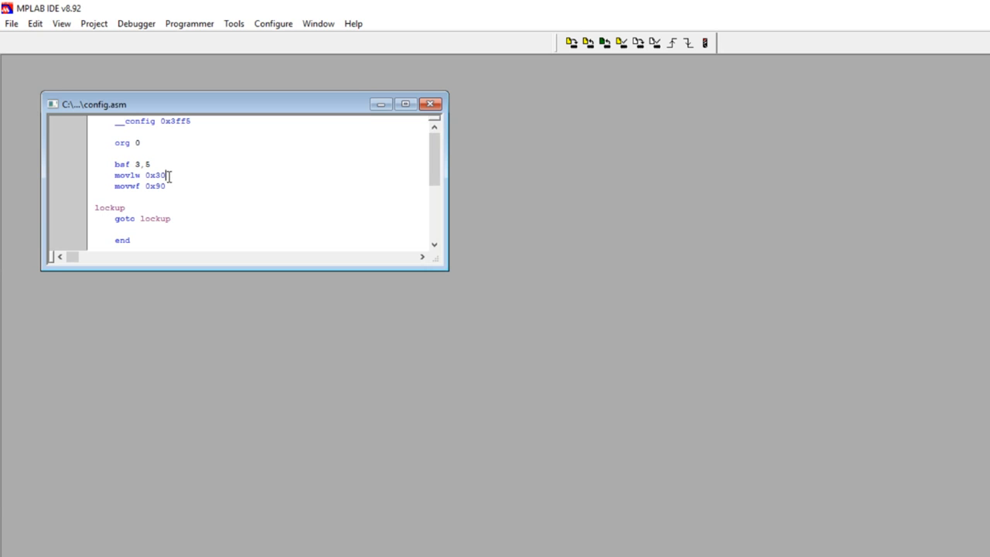
mouse_move(173, 176)
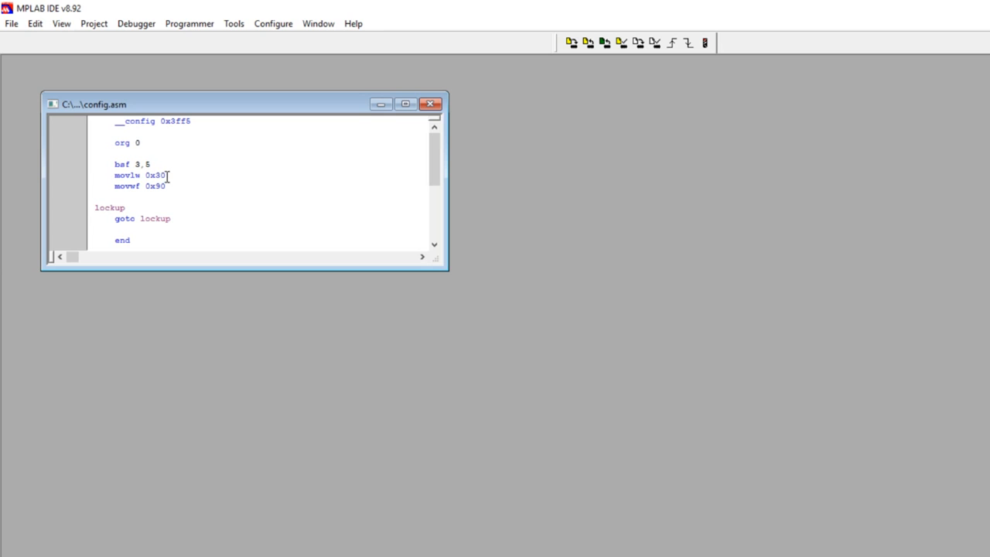
mouse_move(175, 167)
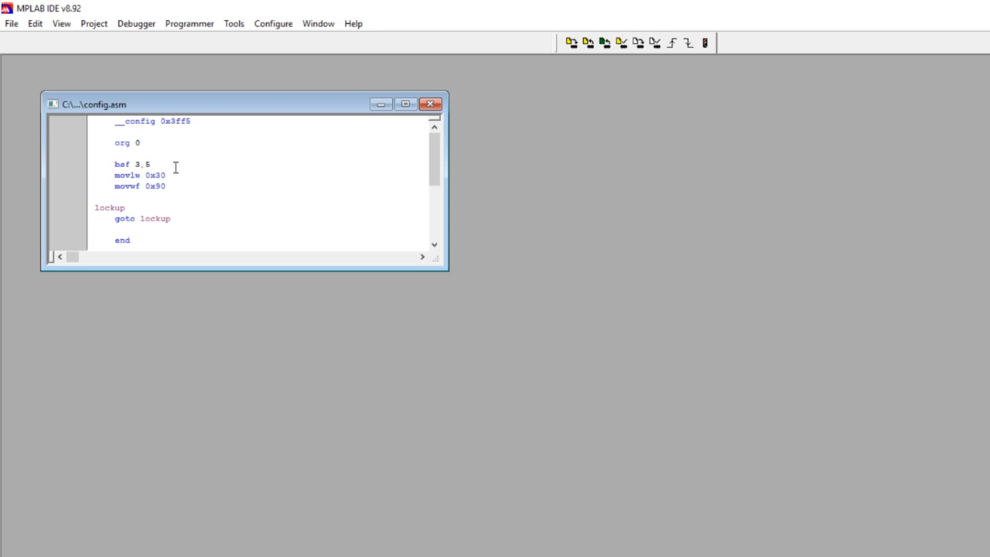